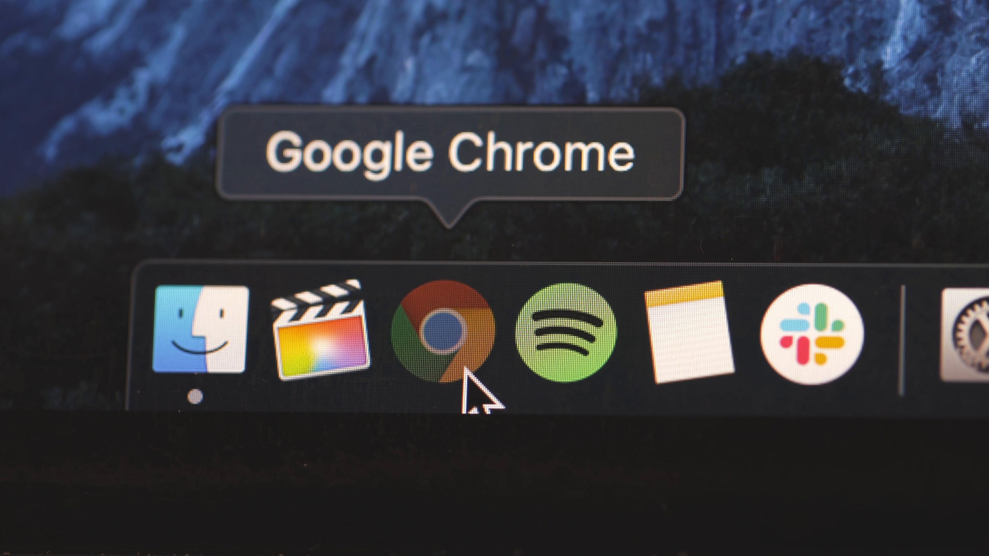
Step: Launch Google Chrome from the Dock
{"action": "left_click", "coordinate": [447, 338]}
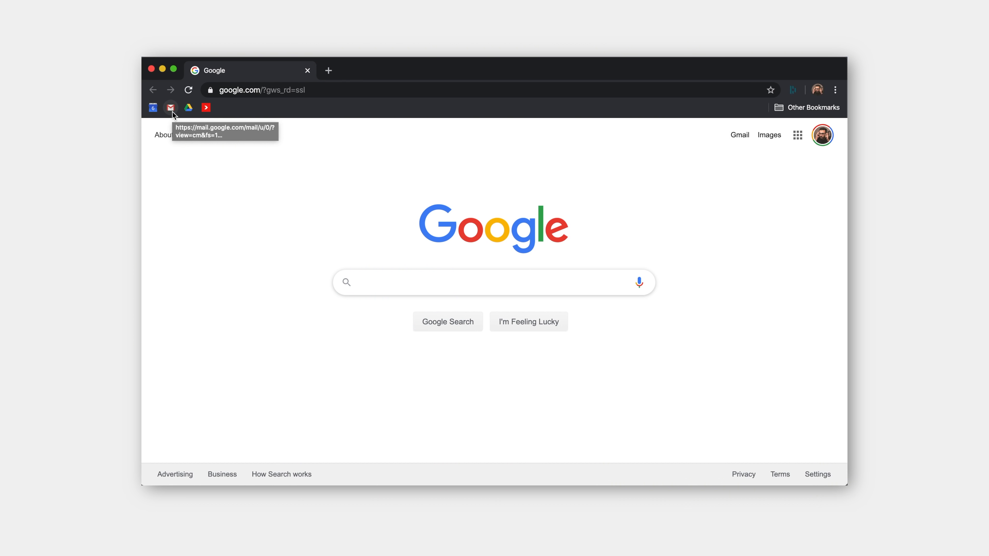
Step: Start a new Gmail message from the compose bookmark
{"action": "left_click", "coordinate": [171, 107]}
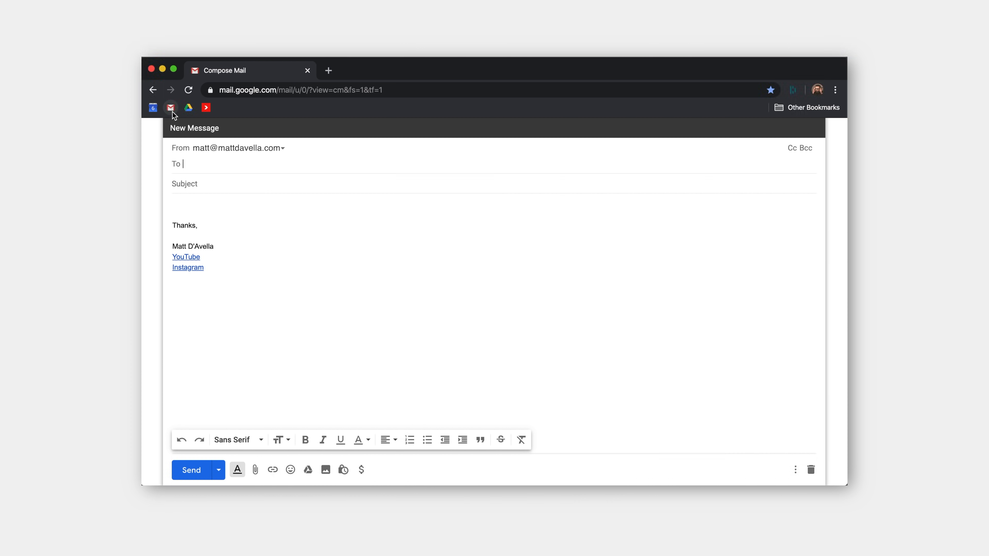
{"action": "mouse_move", "coordinate": [271, 264]}
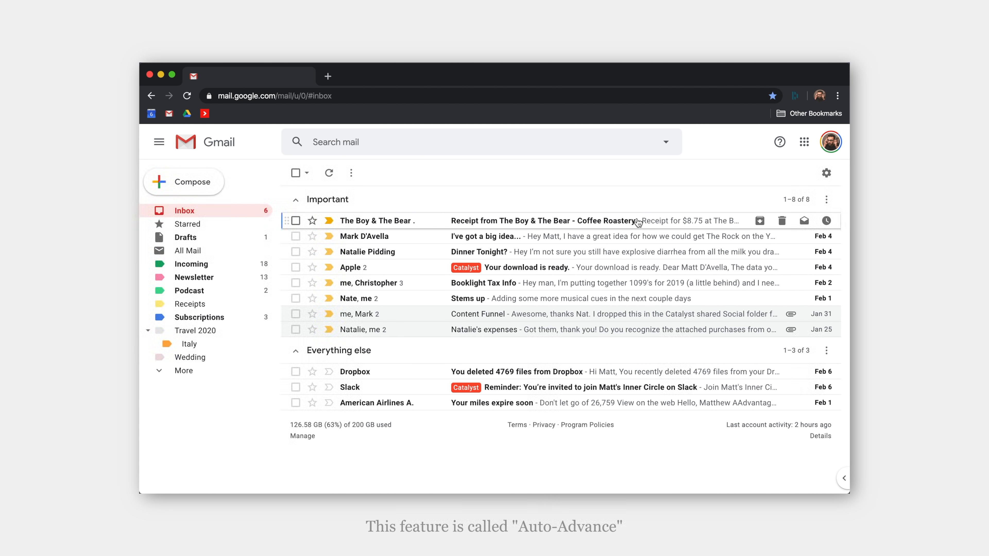
Step: Archive the coffee roastery receipt, advancing to the next email
{"action": "left_click", "coordinate": [542, 221]}
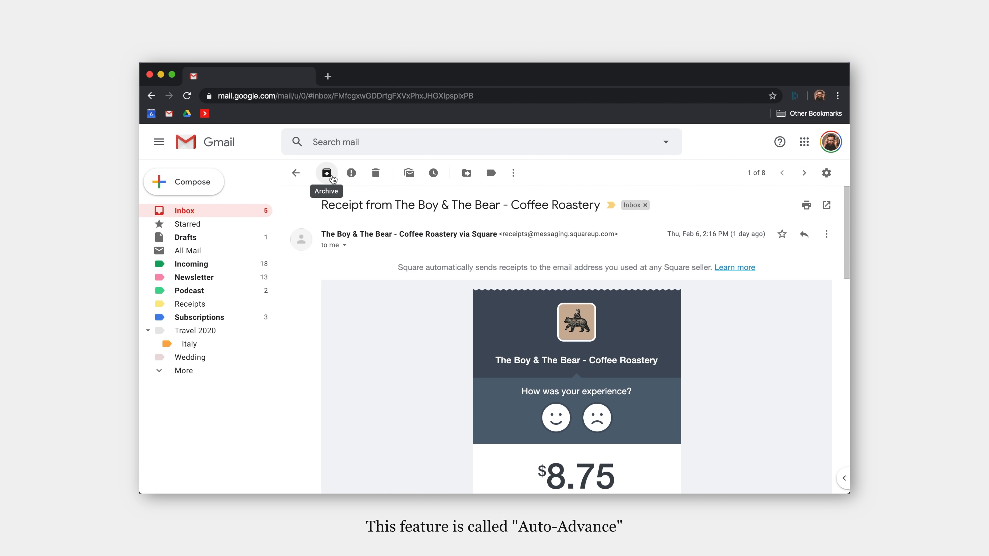
{"action": "left_click", "coordinate": [326, 173]}
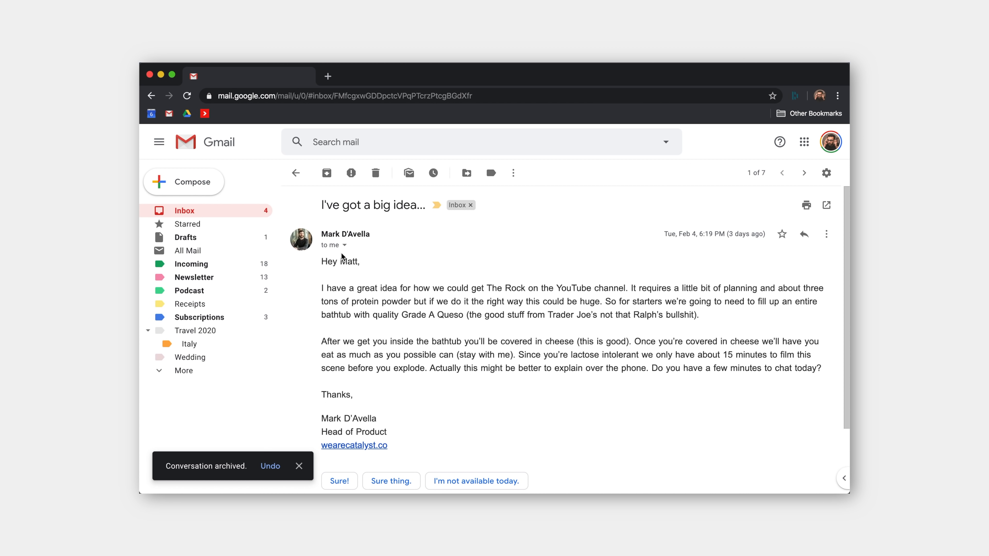
Step: Reply "This is brilliant!" to the big idea email and archive the conversation
{"action": "scroll", "scroll_direction": "down", "scroll_amount": 3}
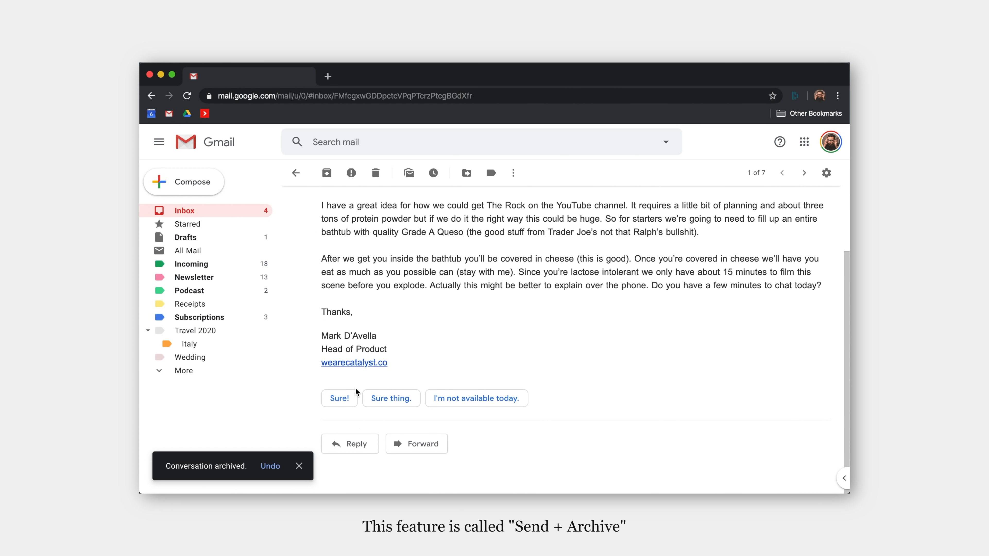
{"action": "left_click", "coordinate": [339, 398]}
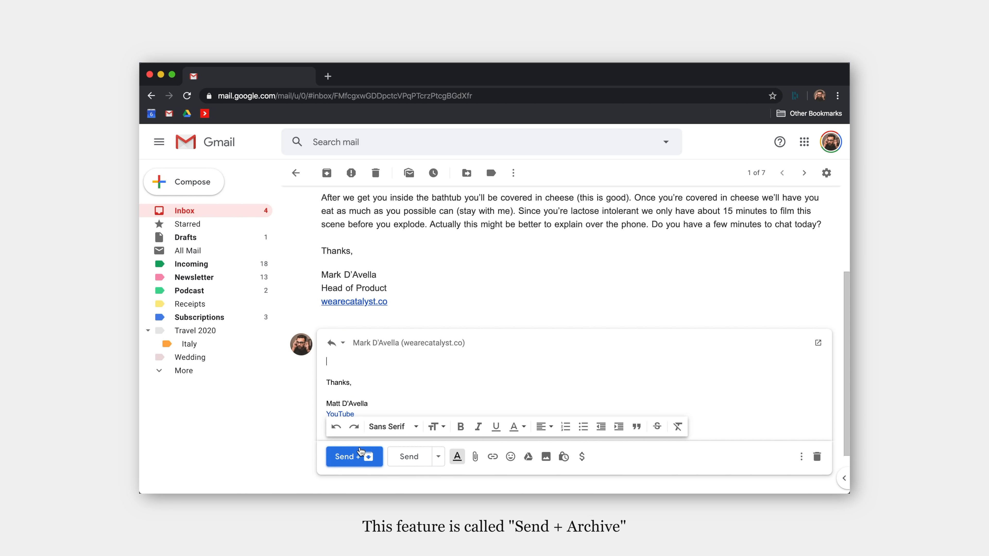
{"action": "type", "text": "This is brilliant!"}
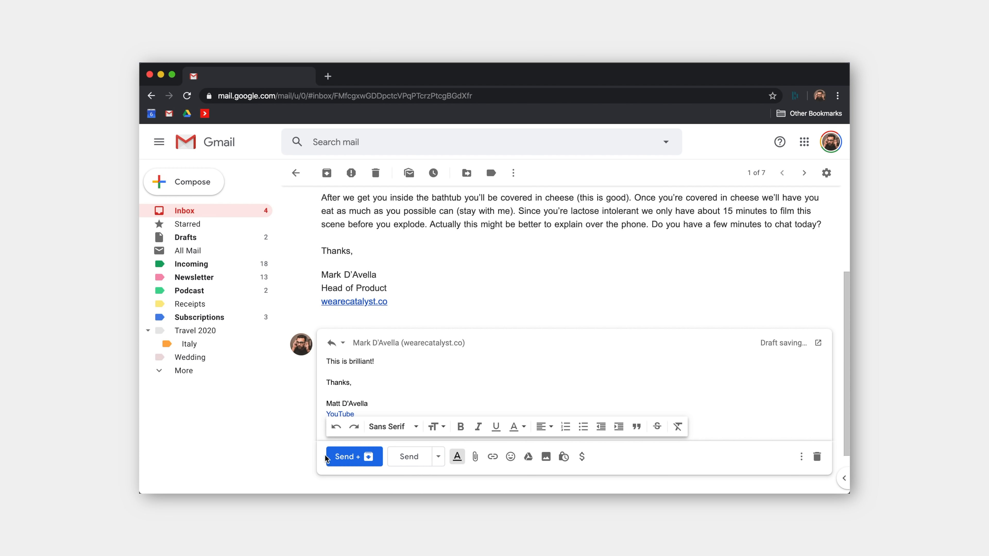
{"action": "left_click", "coordinate": [346, 457]}
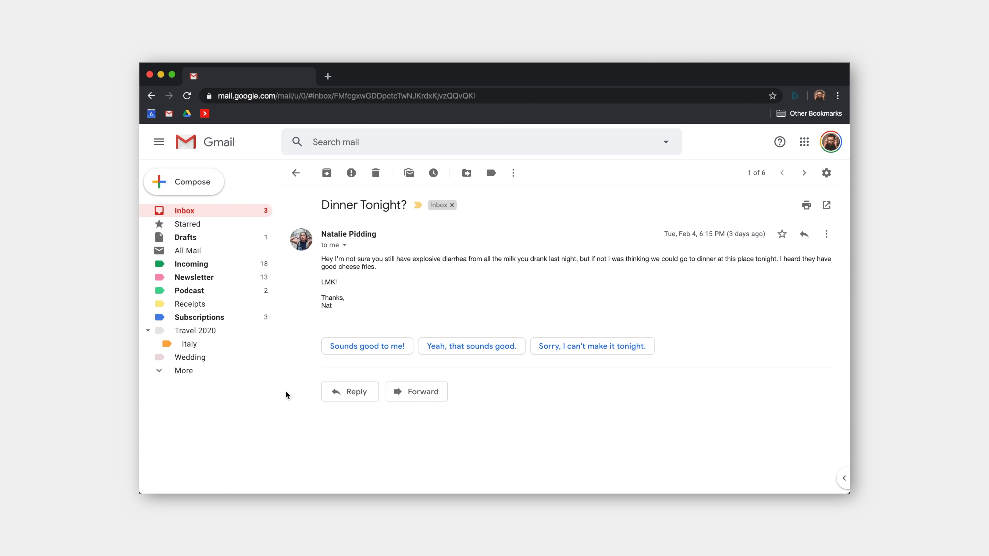
Step: Return to the inbox list
{"action": "left_click", "coordinate": [296, 172]}
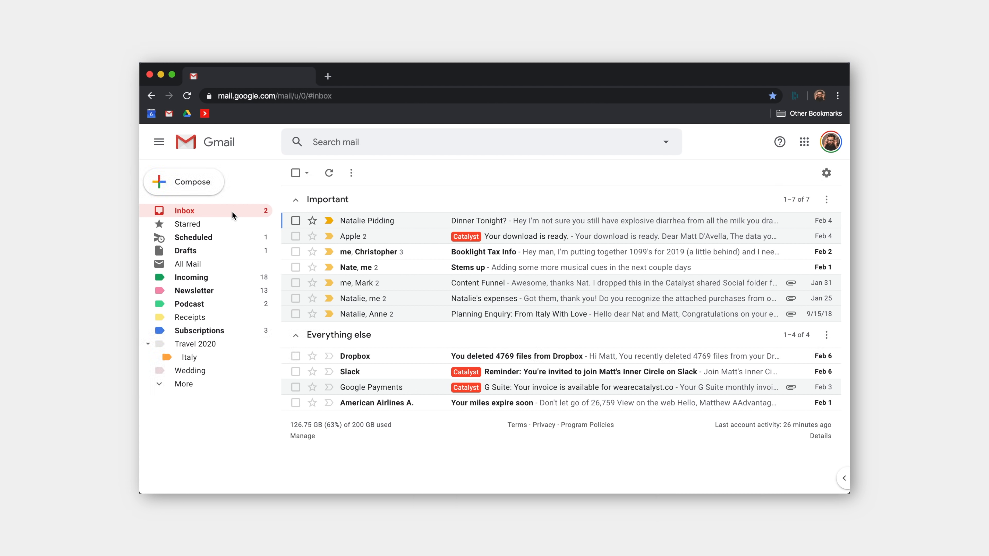
{"action": "mouse_move", "coordinate": [233, 264]}
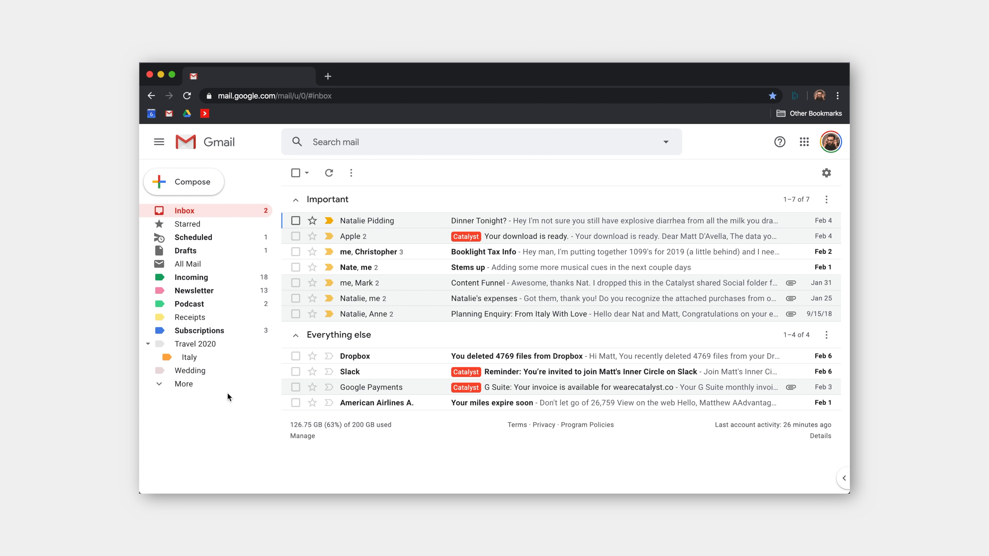
{"action": "mouse_move", "coordinate": [339, 377]}
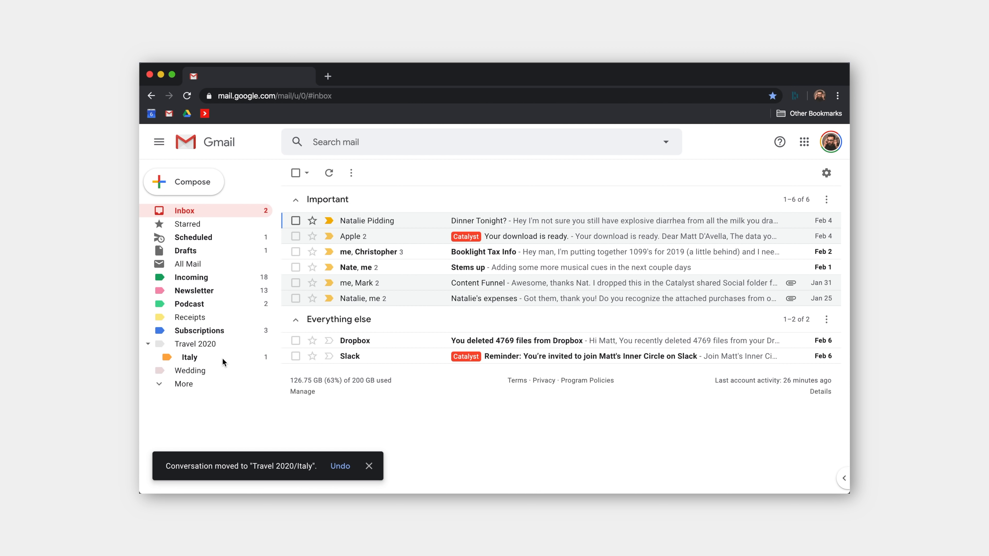
{"action": "mouse_move", "coordinate": [225, 331]}
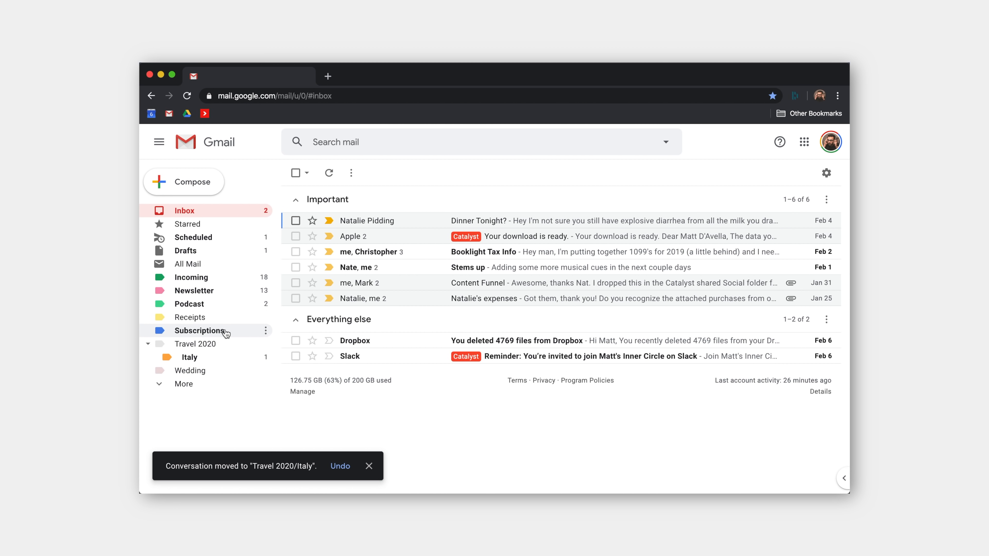
{"action": "left_click", "coordinate": [200, 330]}
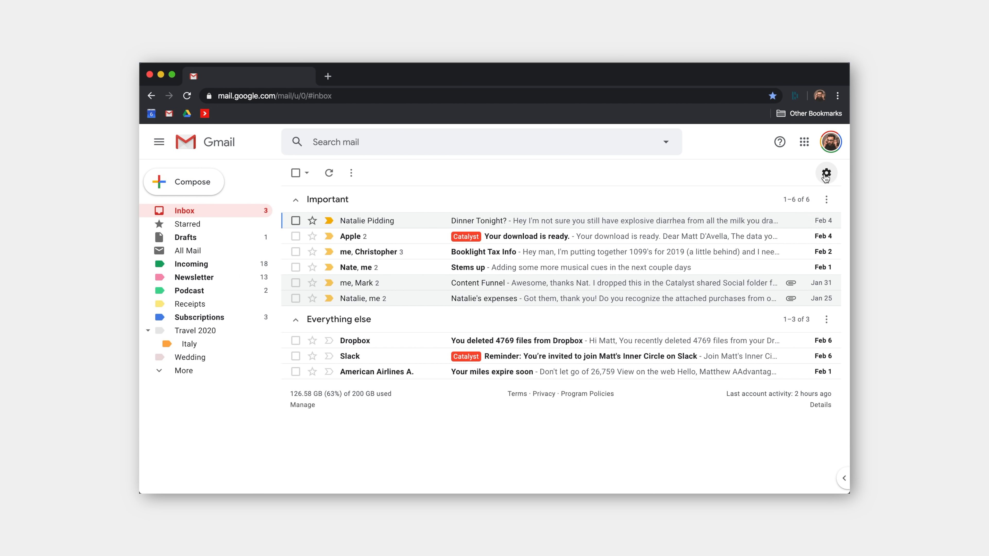
Step: Review the Gmail filter settings, then start a new blank message
{"action": "left_click", "coordinate": [826, 174]}
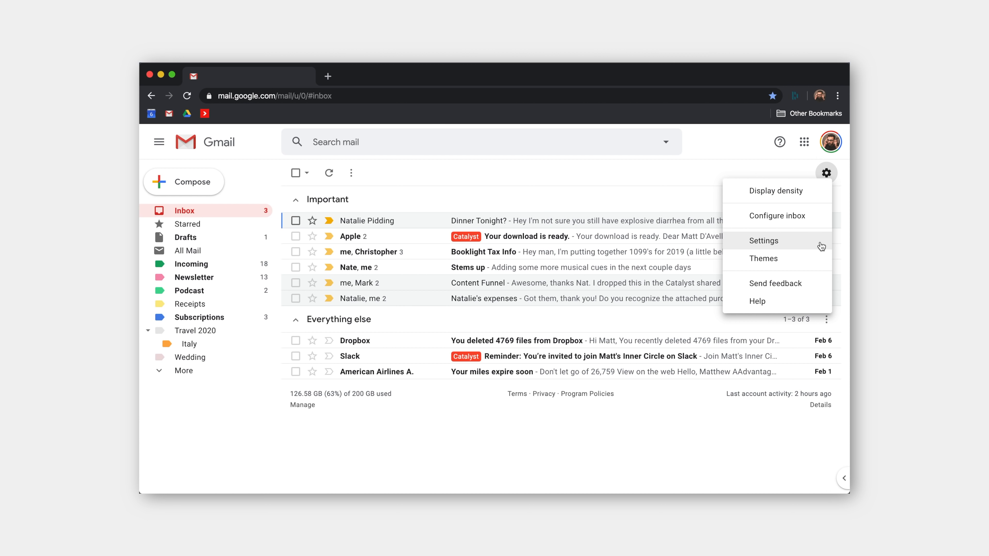
{"action": "left_click", "coordinate": [764, 241]}
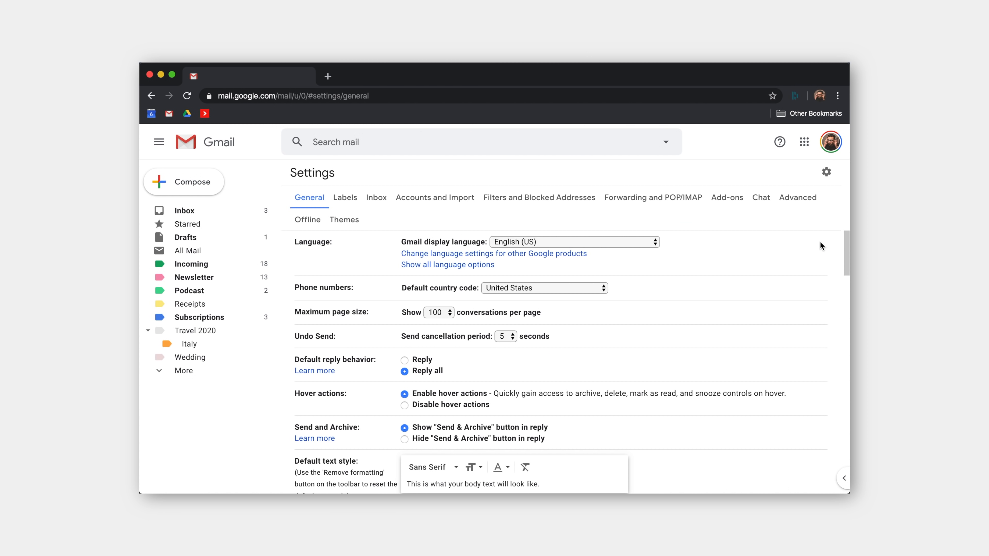
{"action": "left_click", "coordinate": [539, 197]}
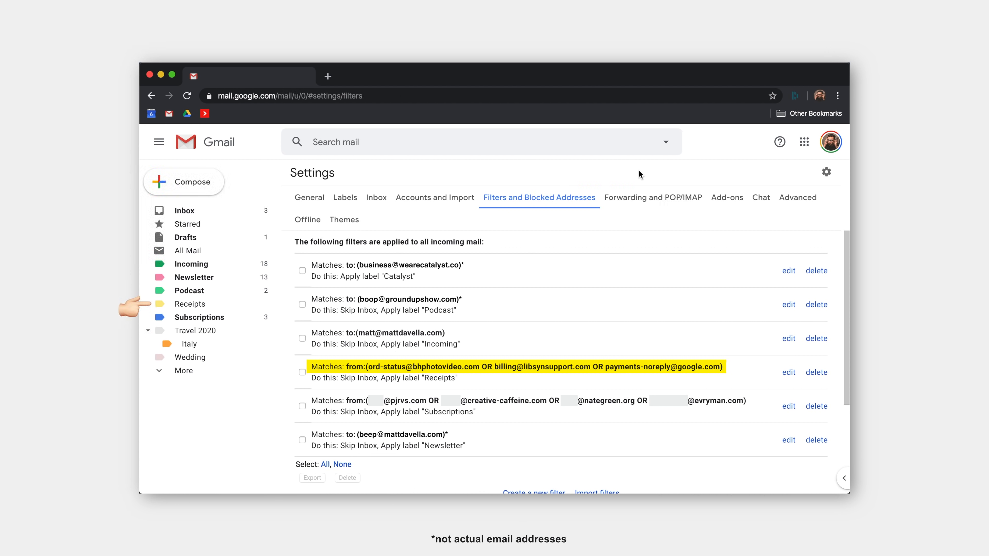
{"action": "left_click", "coordinate": [184, 182]}
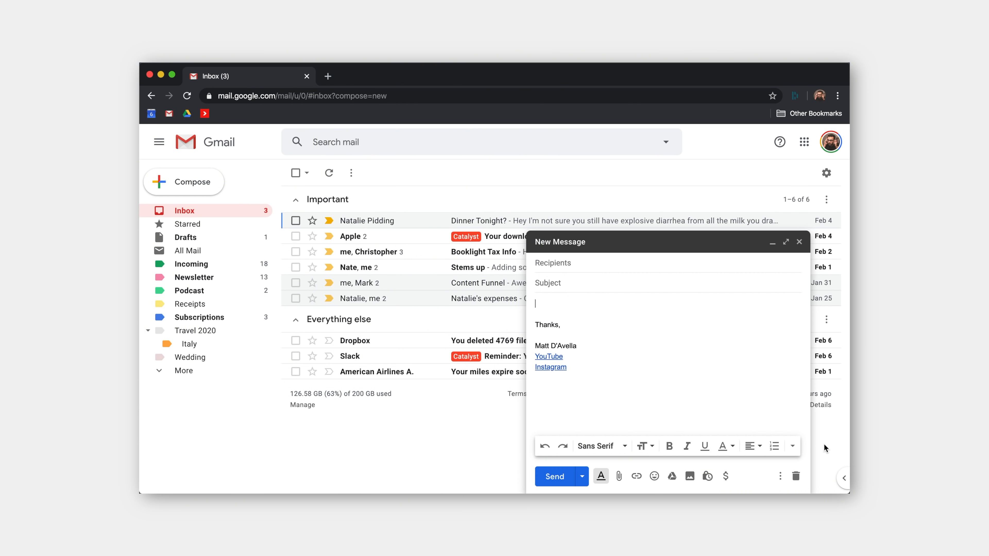
Step: Fill the new message with the UNSTUCK in Spam template
{"action": "left_click", "coordinate": [781, 476]}
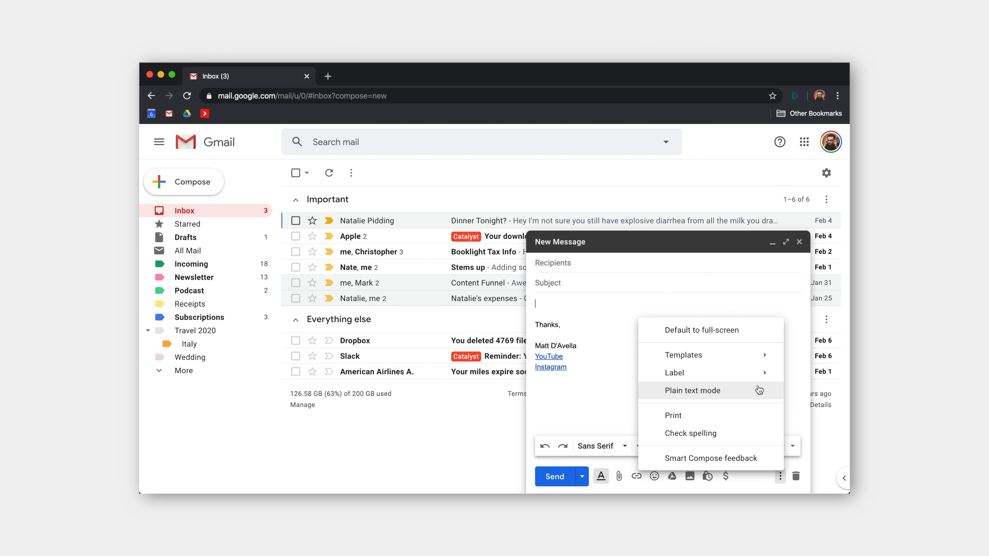
{"action": "left_click", "coordinate": [683, 354]}
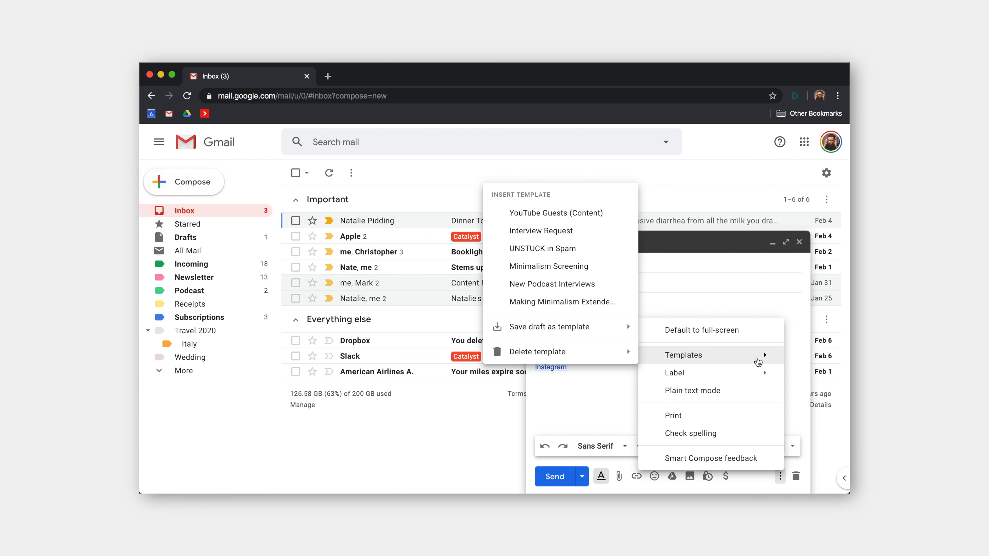
{"action": "mouse_move", "coordinate": [666, 363]}
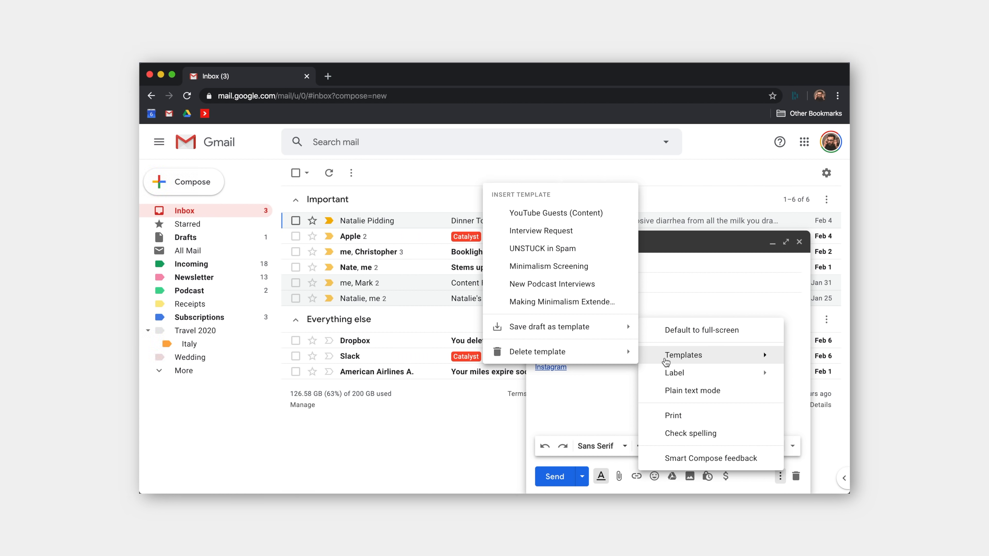
{"action": "mouse_move", "coordinate": [560, 248]}
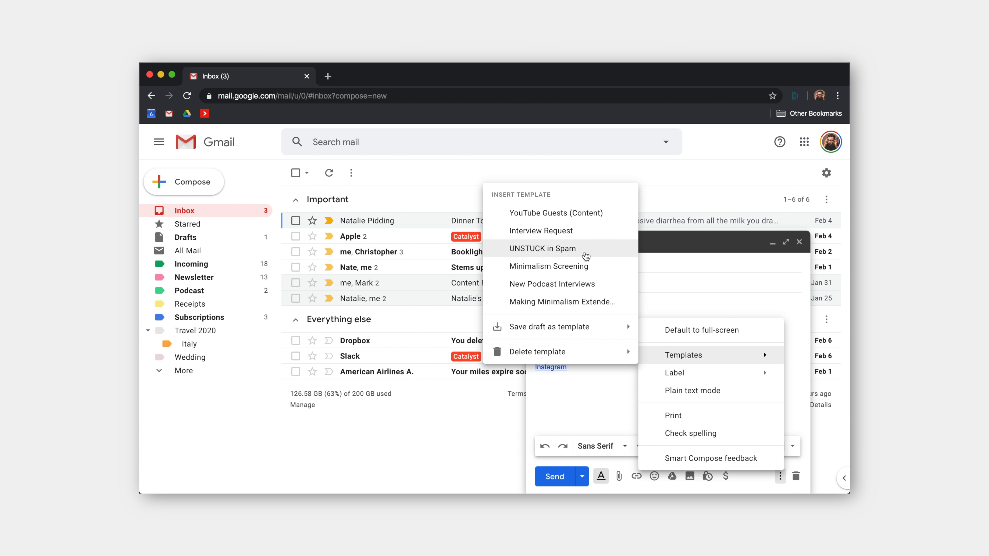
{"action": "left_click", "coordinate": [542, 248]}
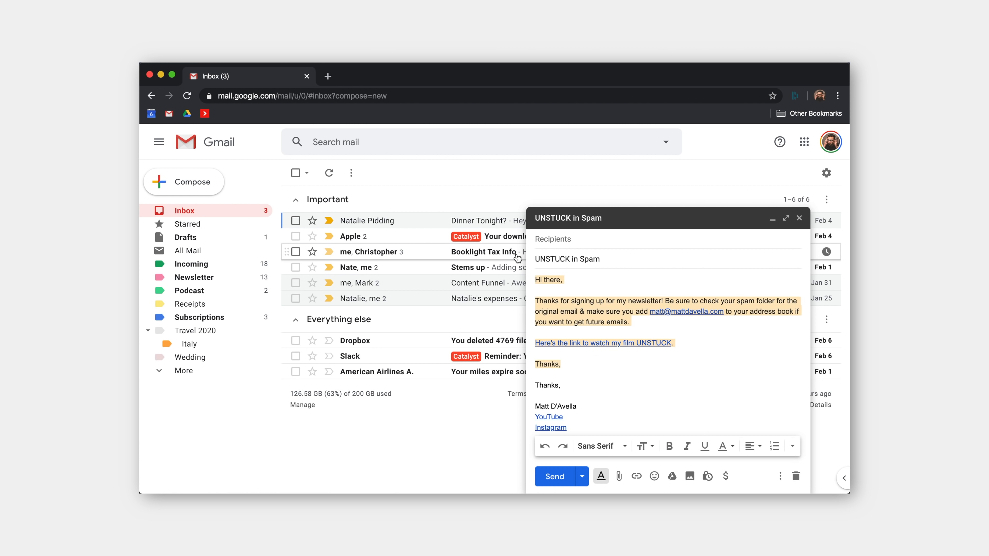
Step: Replace the body with the Minimalism Screening template instead
{"action": "left_click", "coordinate": [781, 476]}
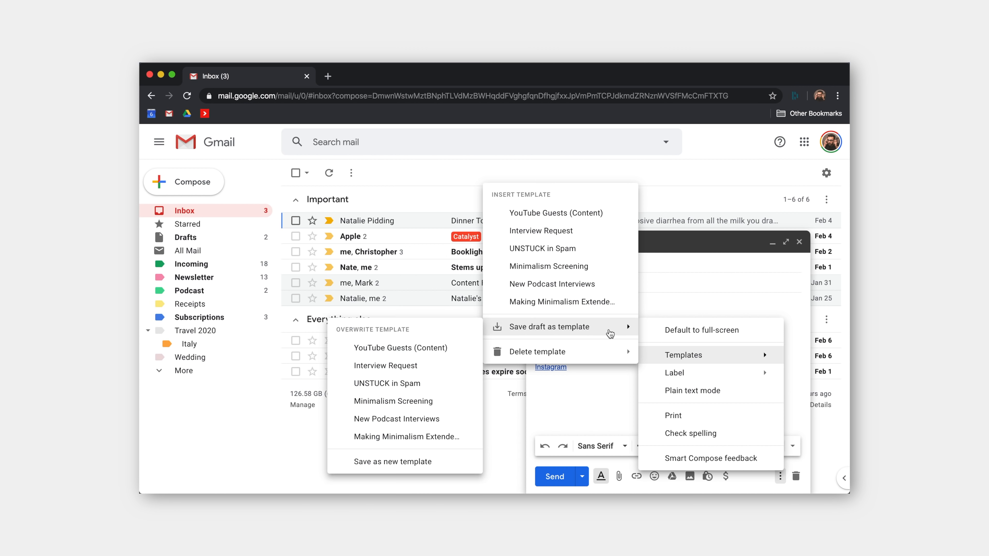
{"action": "left_click", "coordinate": [542, 248]}
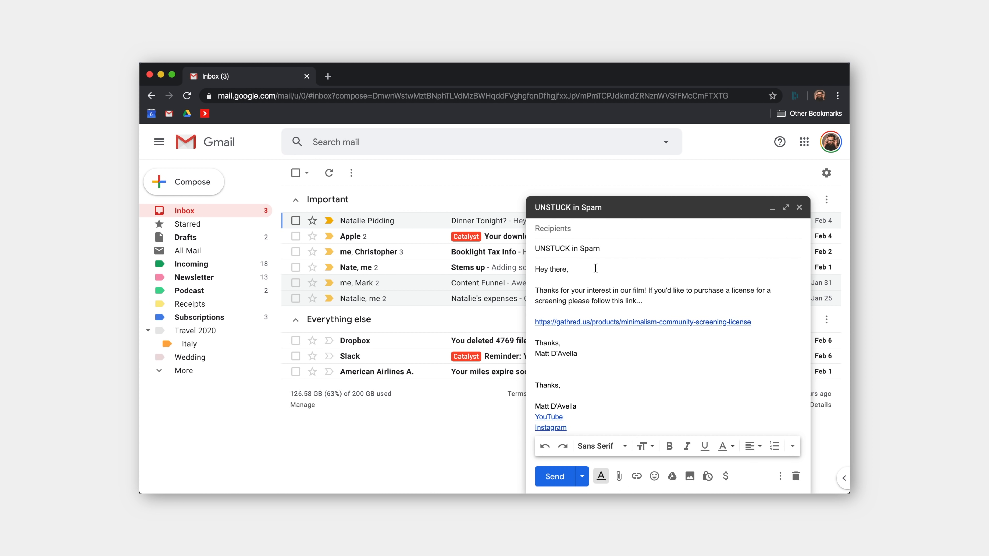
{"action": "left_click", "coordinate": [366, 220]}
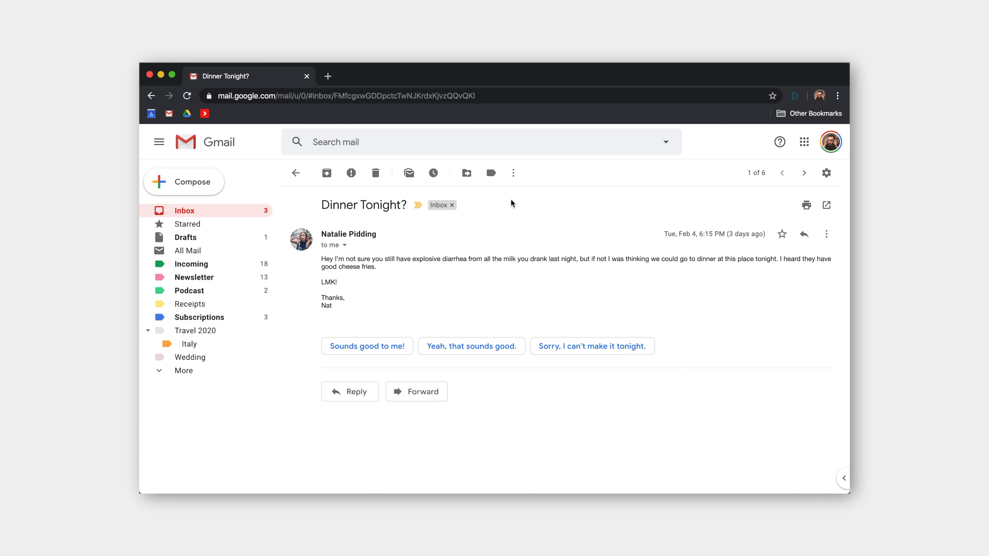
Step: Show the snooze options for the Dinner Tonight? email
{"action": "left_click", "coordinate": [433, 173]}
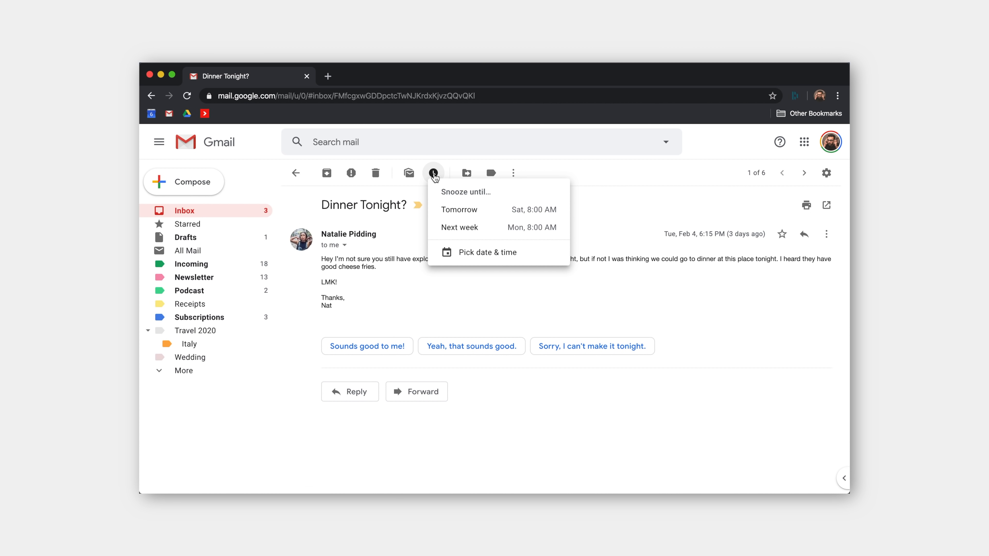
{"action": "mouse_move", "coordinate": [459, 209]}
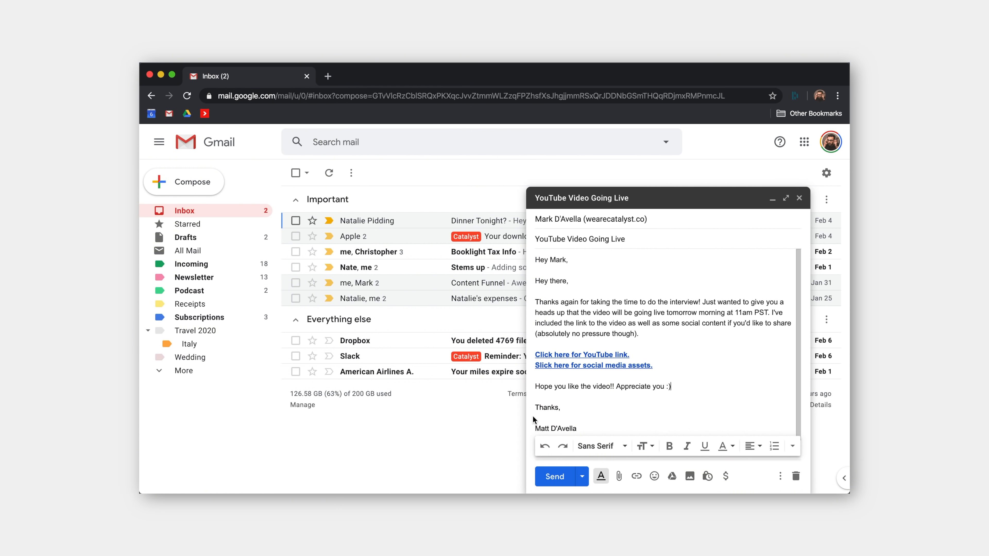
Step: Schedule the message to send on Monday, Feb 24 at 6:21 PM
{"action": "left_click", "coordinate": [582, 476]}
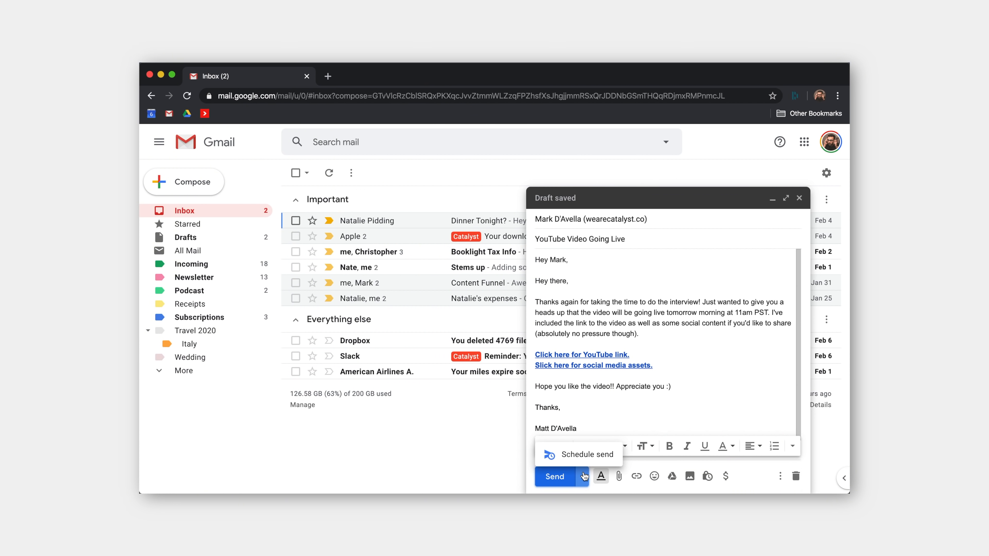
{"action": "left_click", "coordinate": [588, 455]}
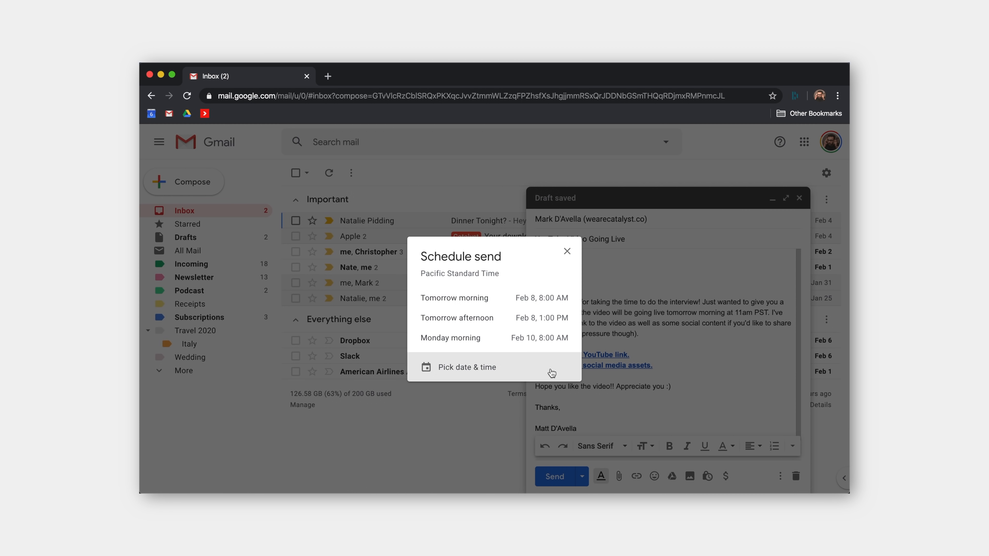
{"action": "left_click", "coordinate": [468, 367]}
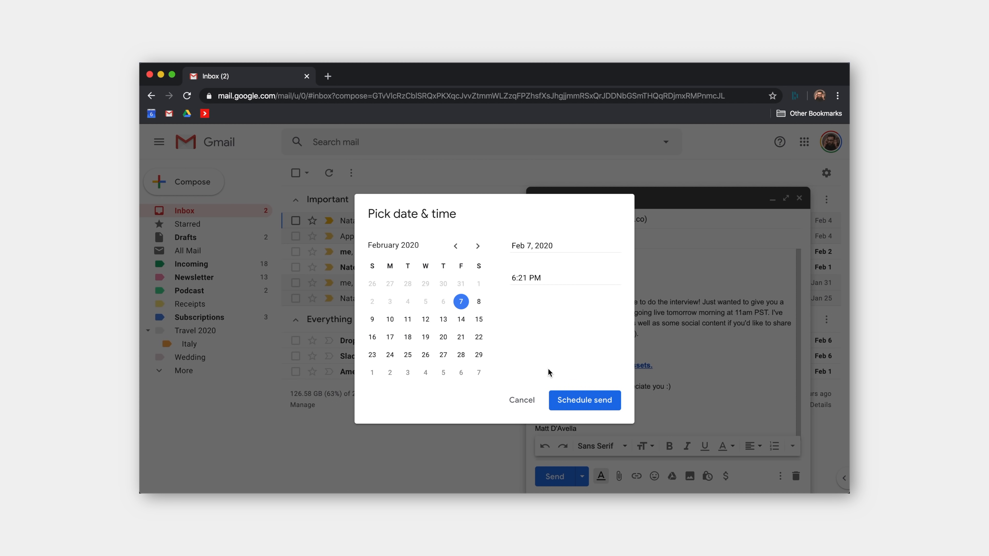
{"action": "left_click", "coordinate": [390, 355]}
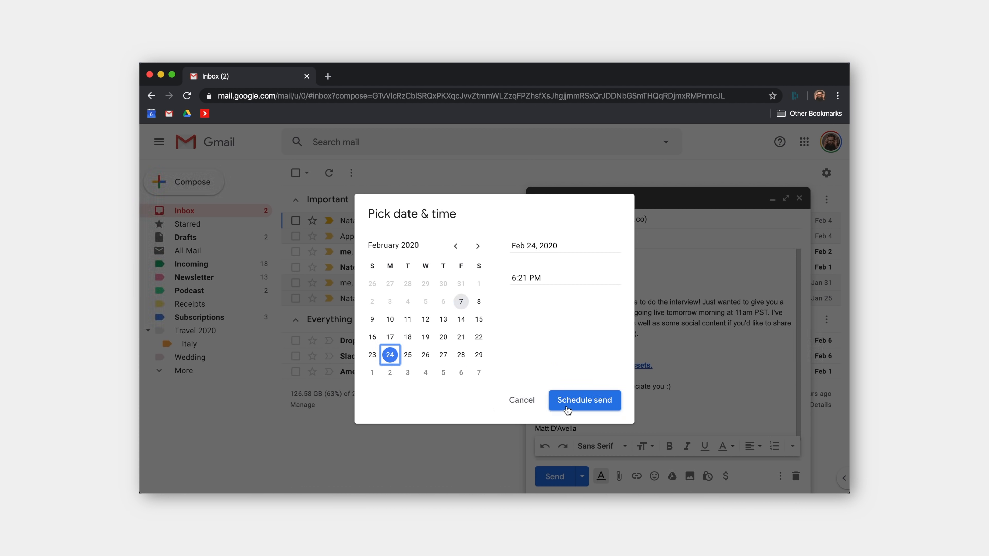
{"action": "left_click", "coordinate": [583, 400]}
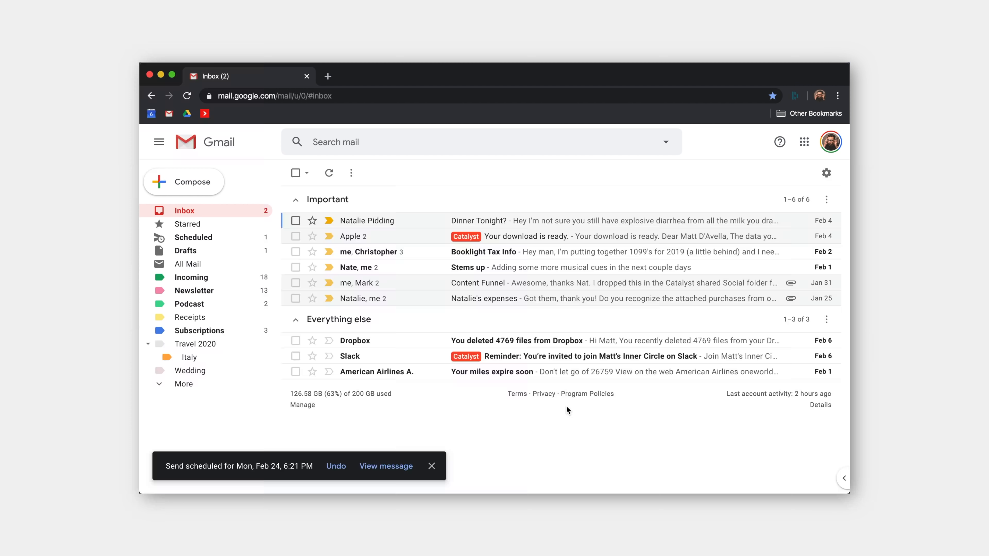